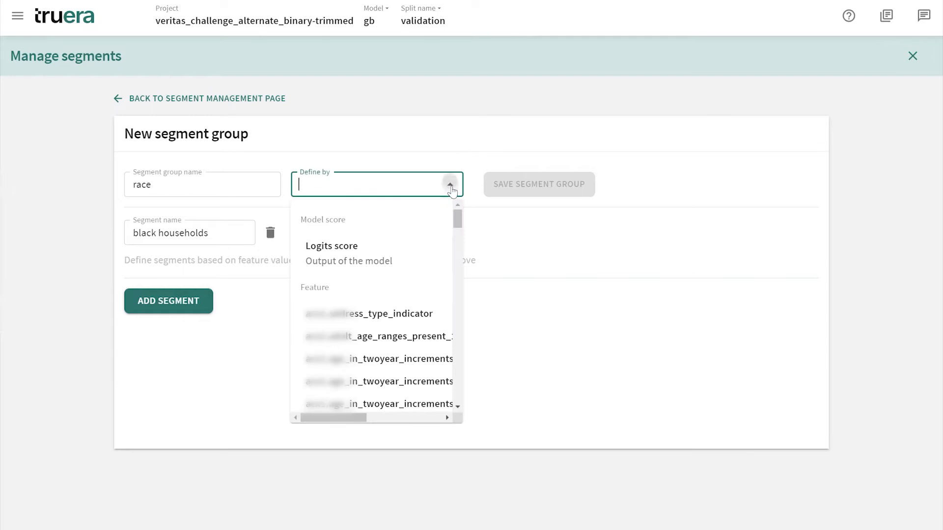
Step: Define the Black Household segment group by a race feature from the Define by list
scroll("down", 3)
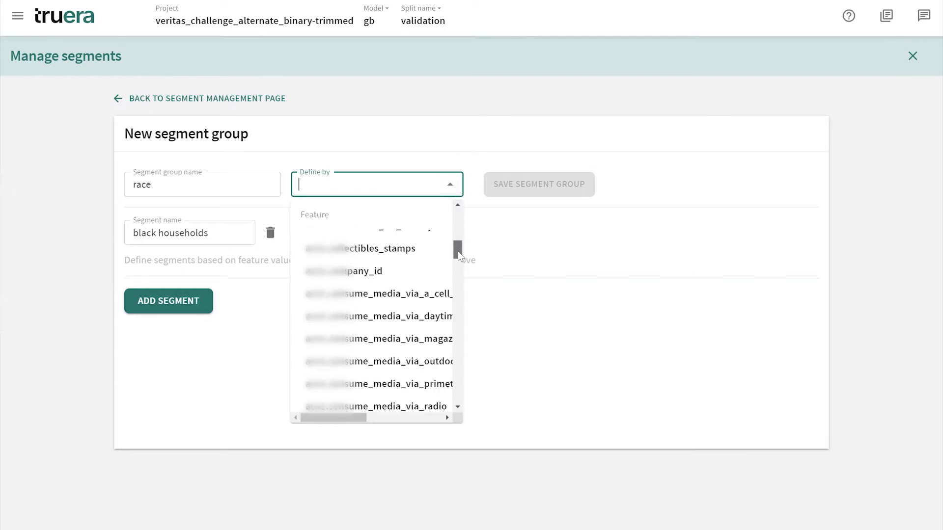
scroll("down", 3)
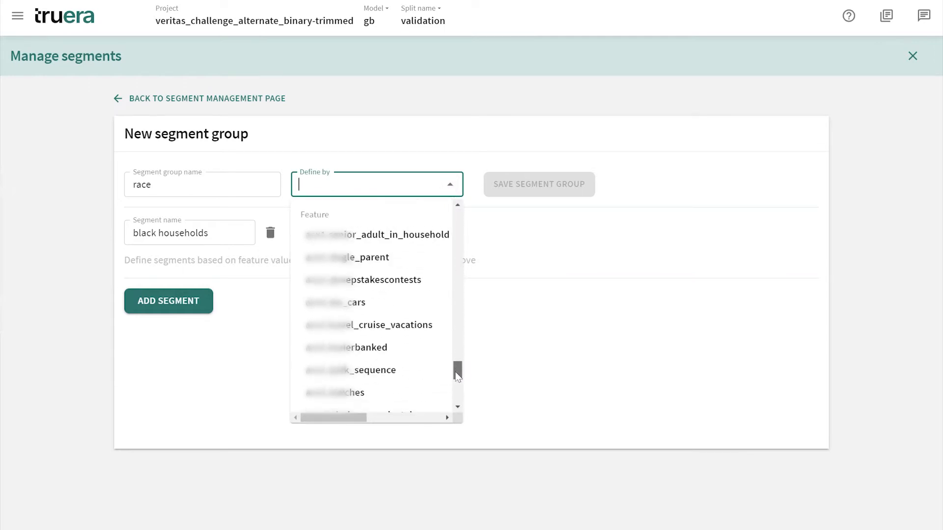
scroll("down", 3)
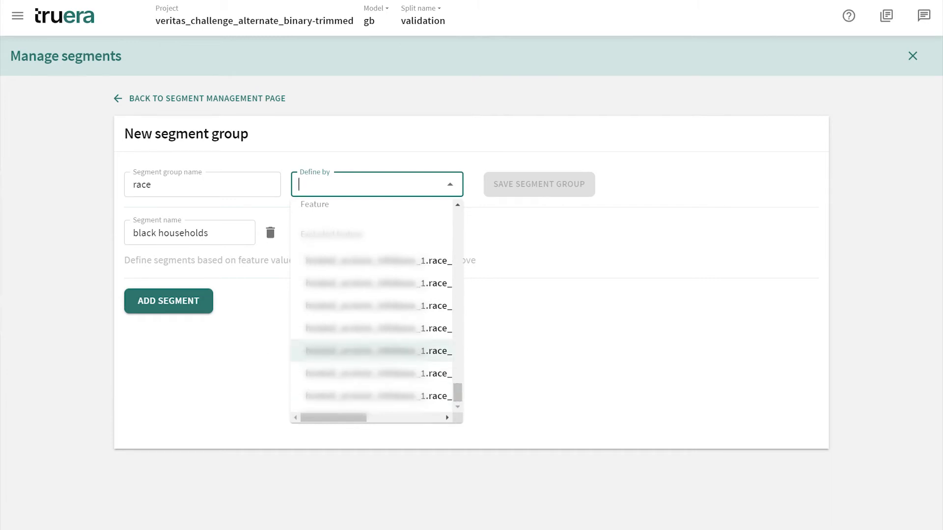
left_click(912, 56)
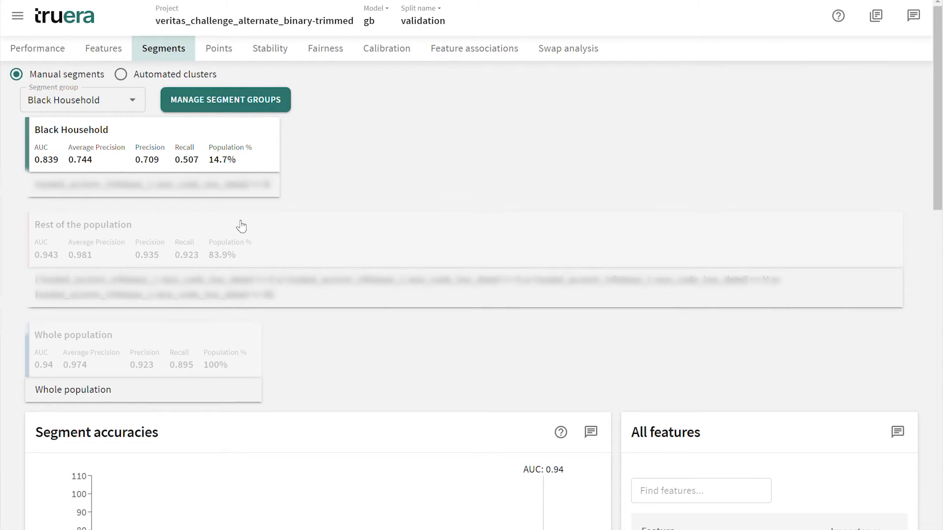
mouse_move(91, 143)
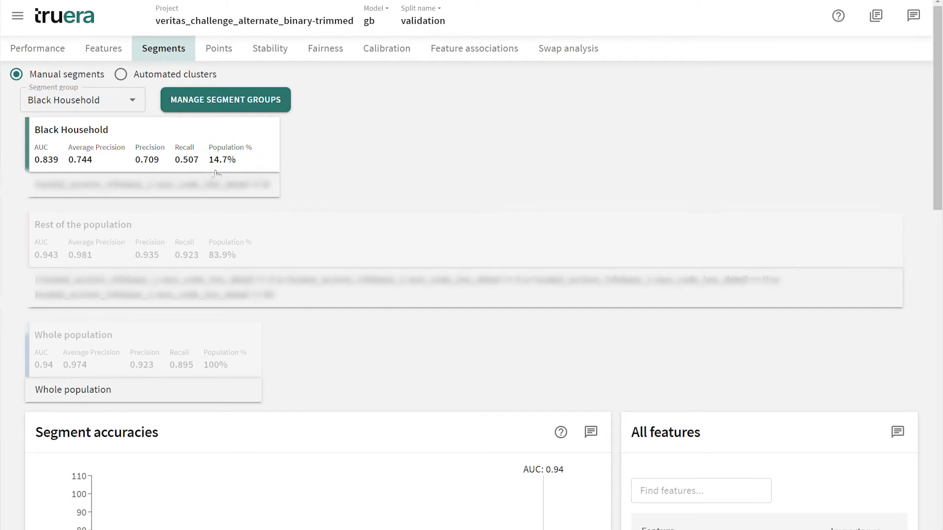
mouse_move(163, 205)
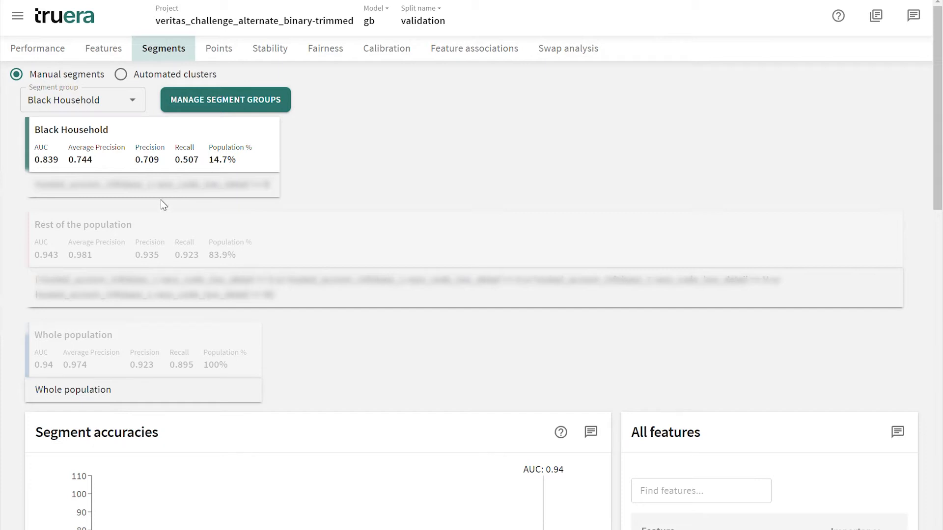
Step: Choose equality of opportunity ratio as the fairness metric, accepted range 0.7 to 1.43
left_click(324, 48)
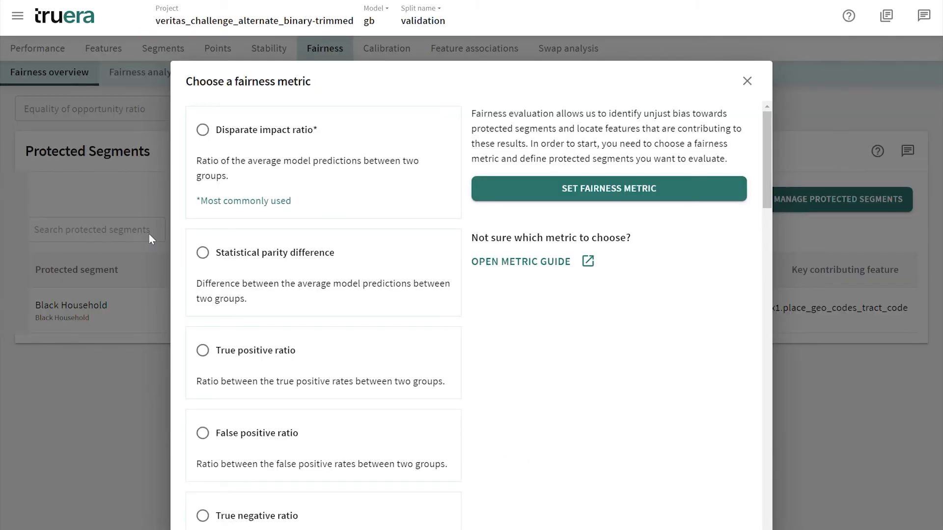
mouse_move(743, 122)
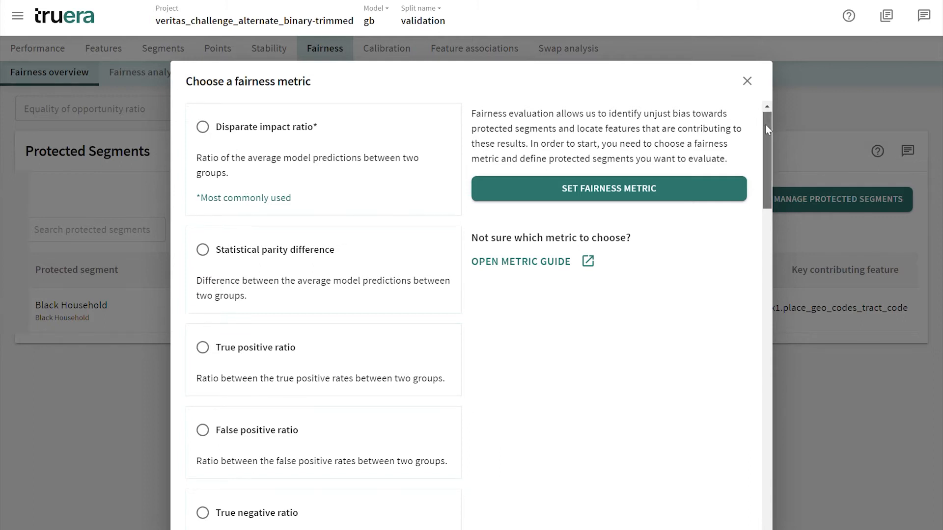
scroll("up", 3)
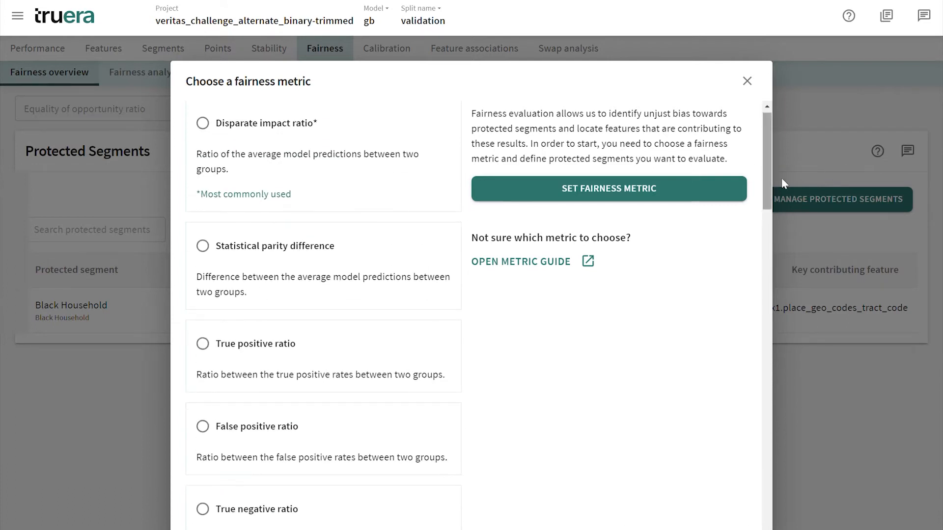
scroll("down", 3)
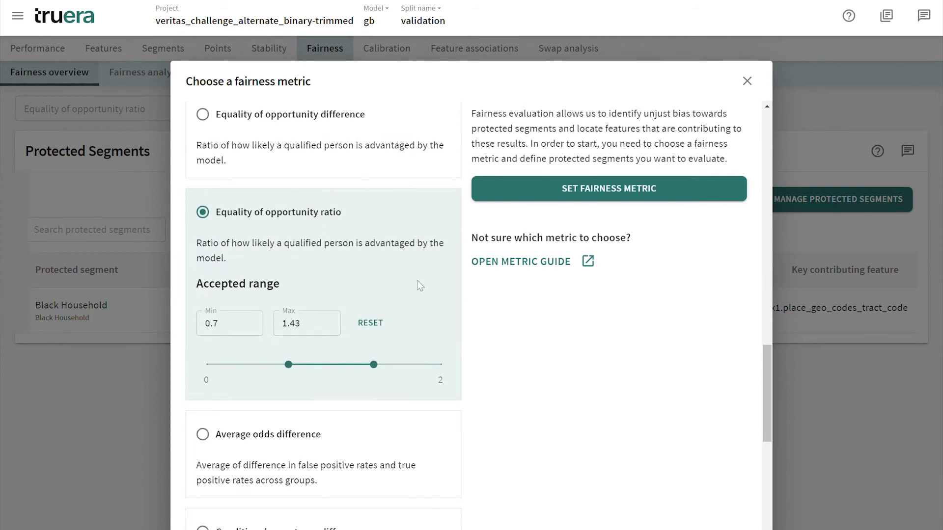
mouse_move(353, 223)
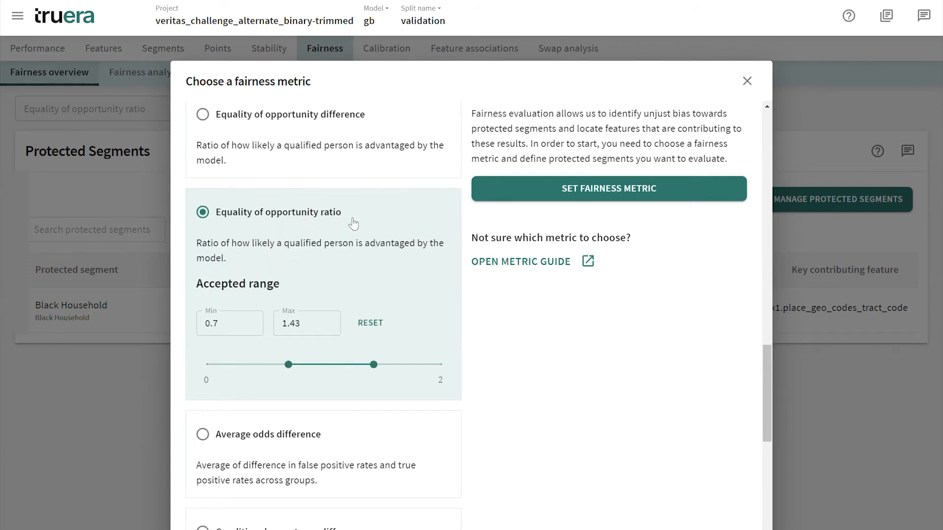
mouse_move(330, 265)
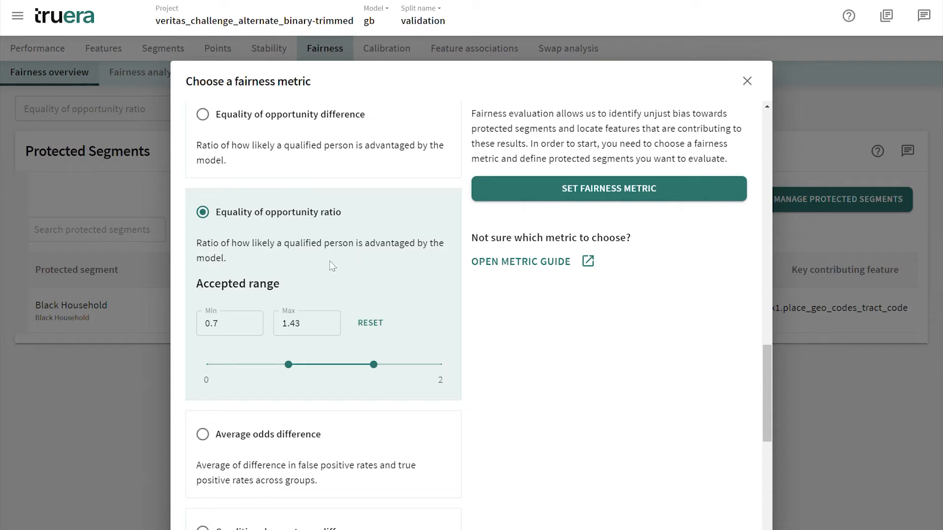
mouse_move(244, 304)
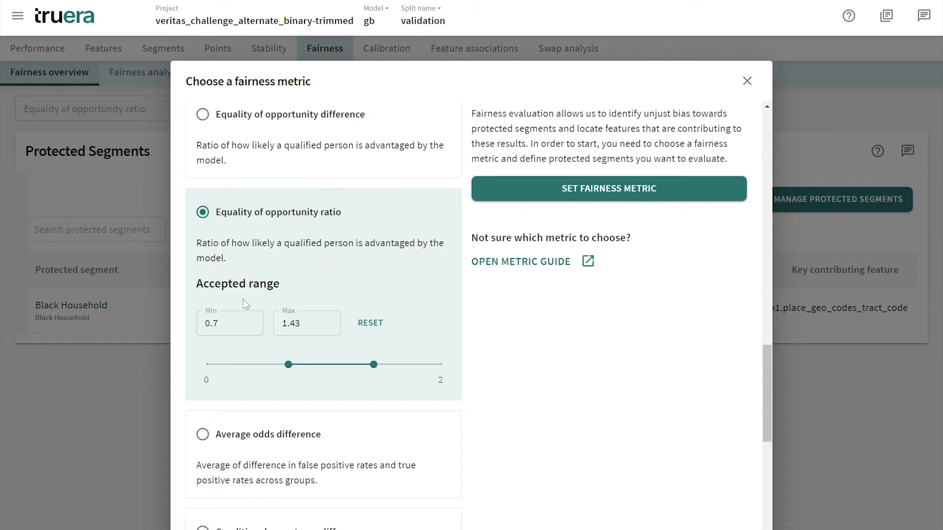
Step: Apply the metric, noting Black Household's 0.549 ratio, then compare segment AUCs 0.839 vs 0.943
left_click(608, 188)
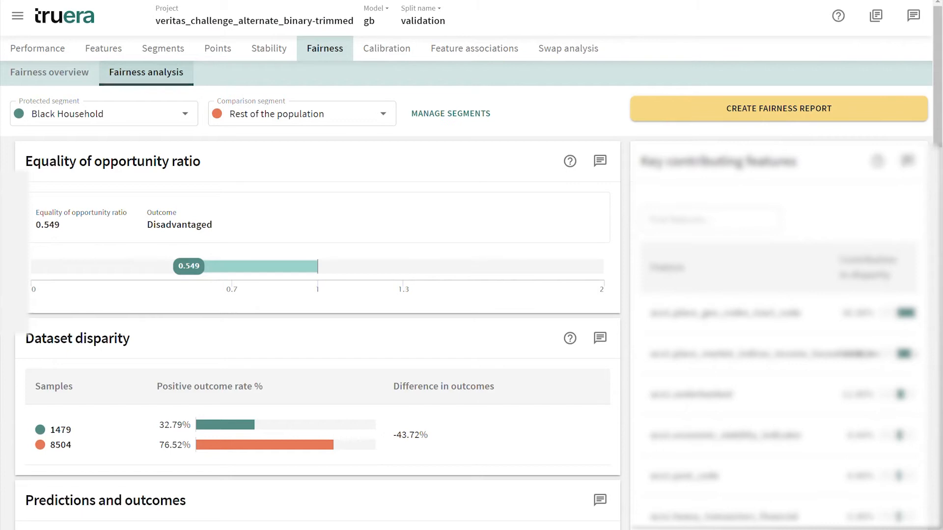
mouse_move(208, 212)
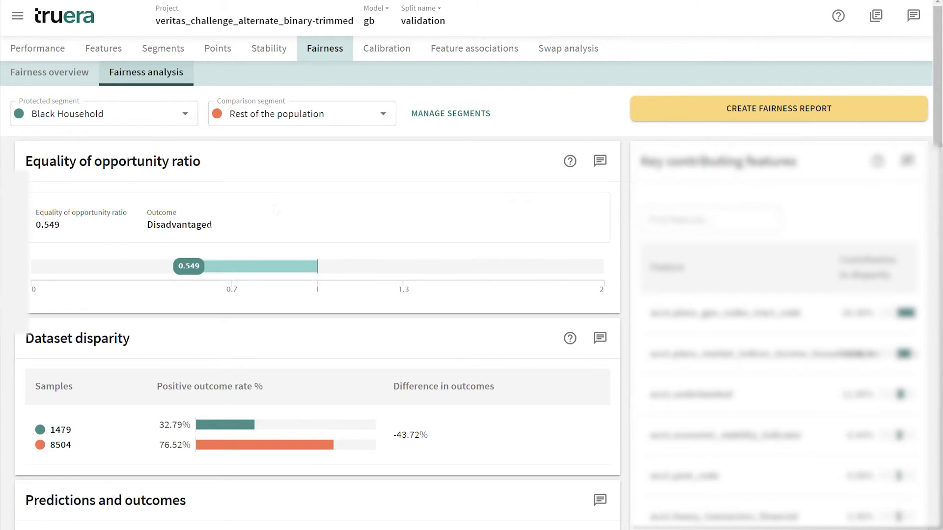
mouse_move(93, 223)
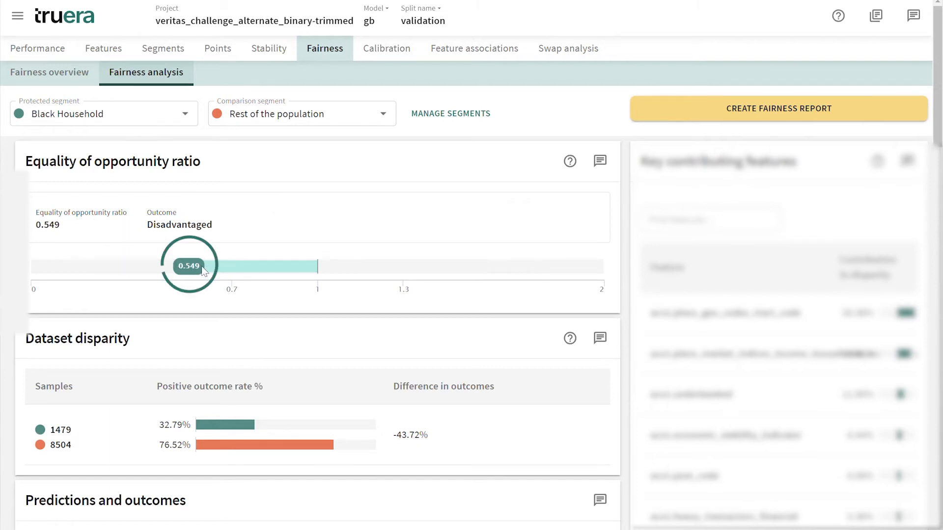
mouse_move(336, 267)
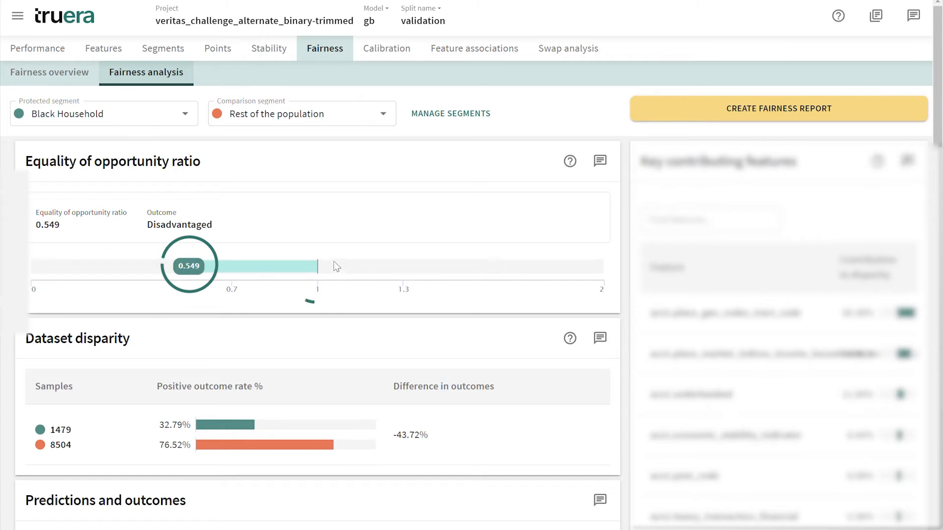
mouse_move(312, 291)
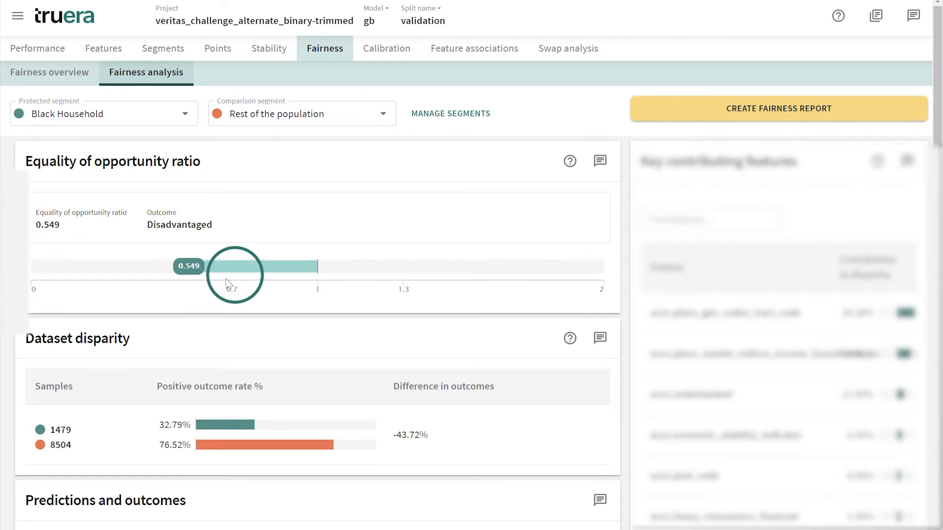
left_click(163, 48)
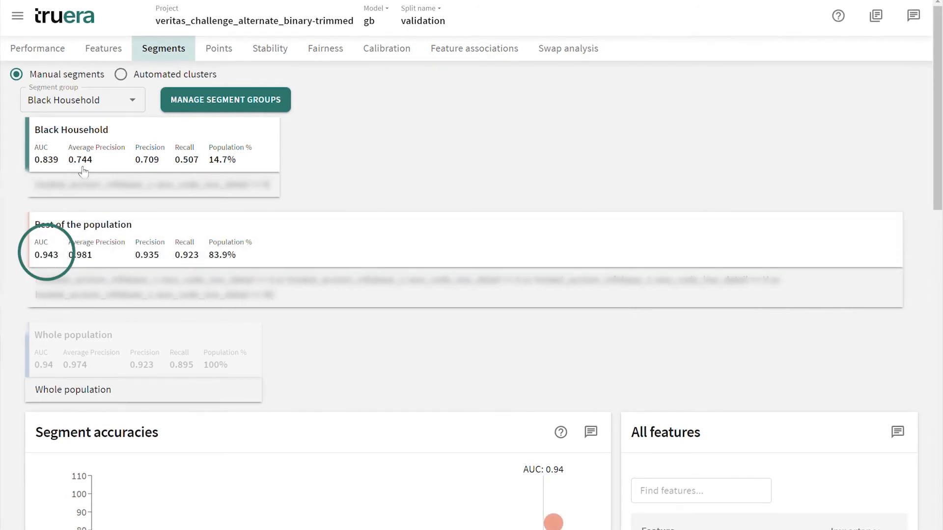
Step: Return to the Fairness analysis showing confusion matrices and key contributing features
left_click(325, 48)
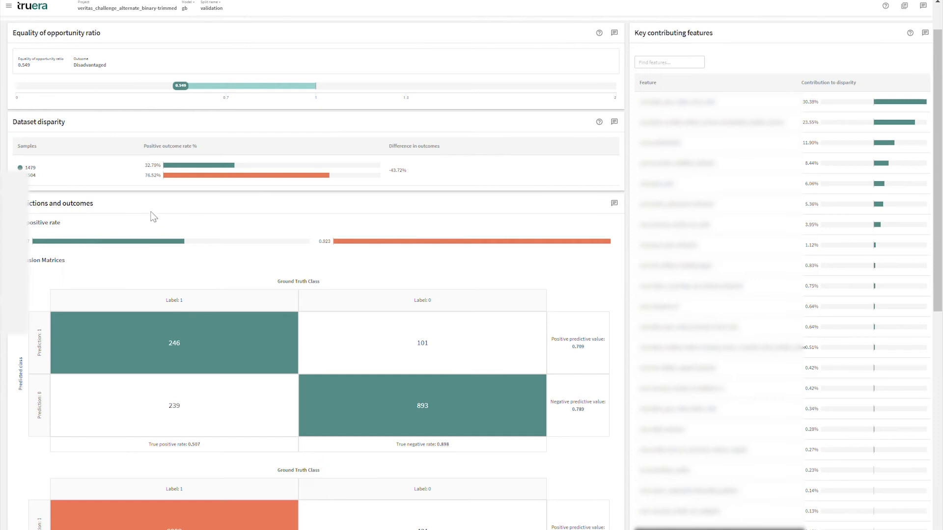
mouse_move(155, 167)
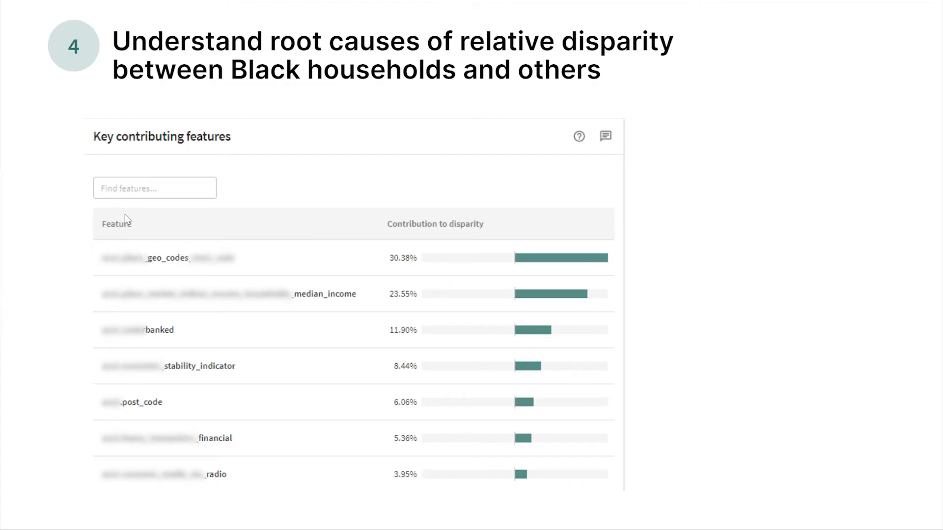
mouse_move(292, 198)
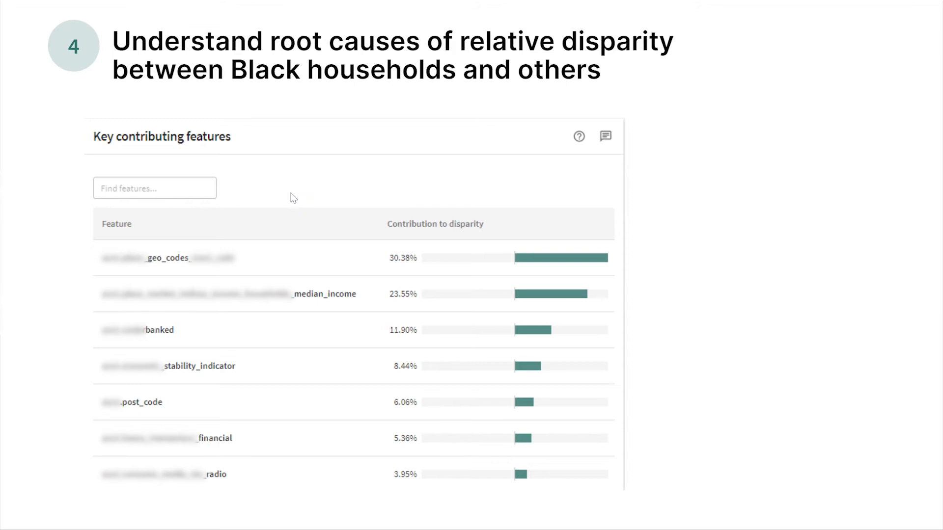
mouse_move(279, 209)
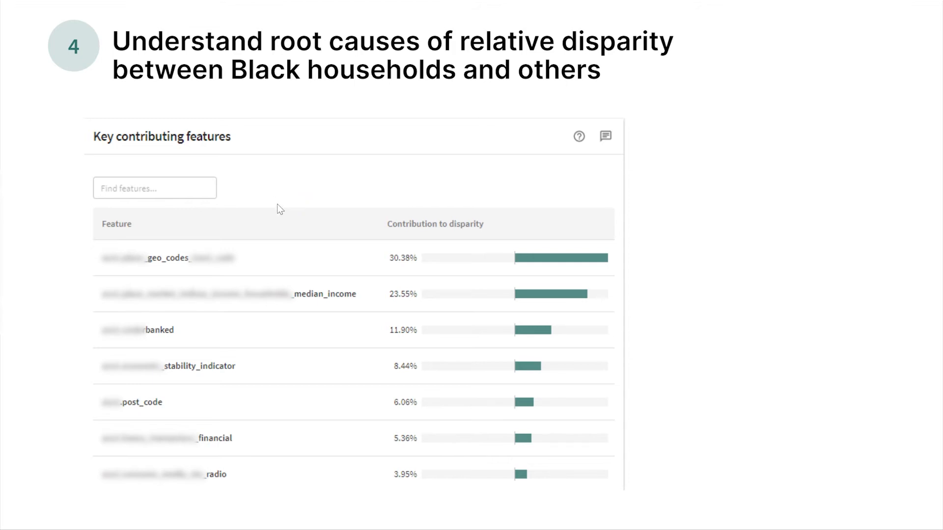
mouse_move(268, 229)
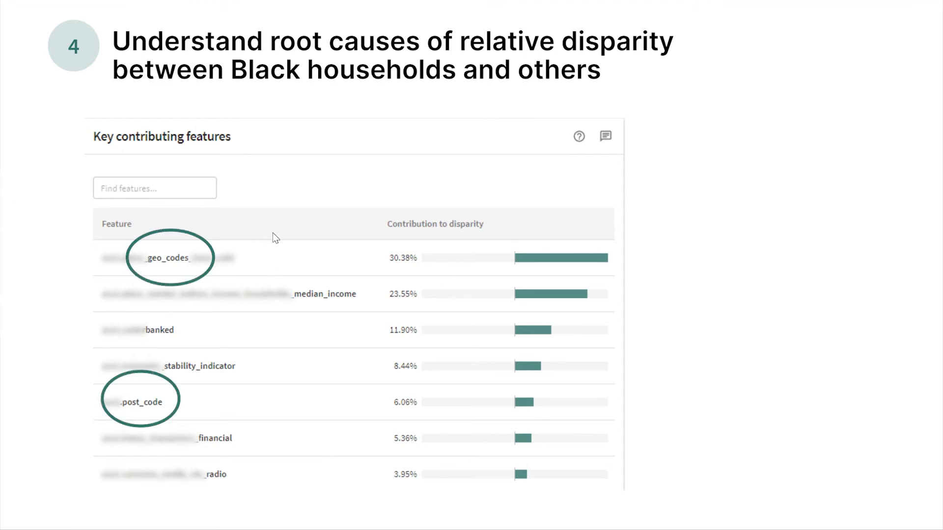
mouse_move(361, 192)
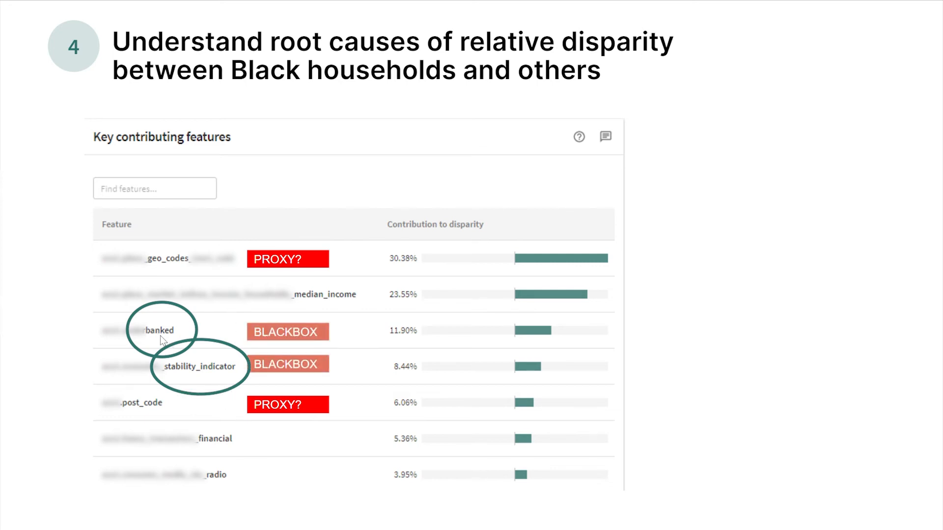
mouse_move(207, 376)
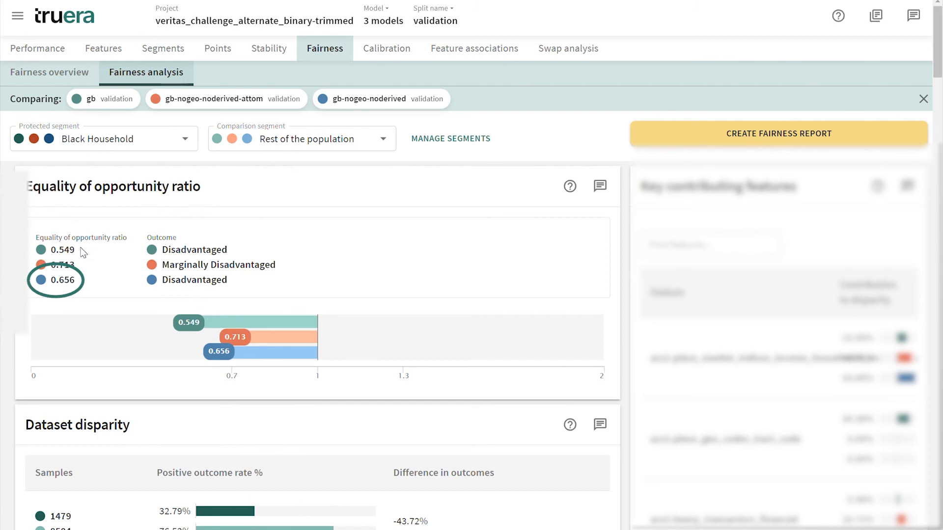
mouse_move(81, 255)
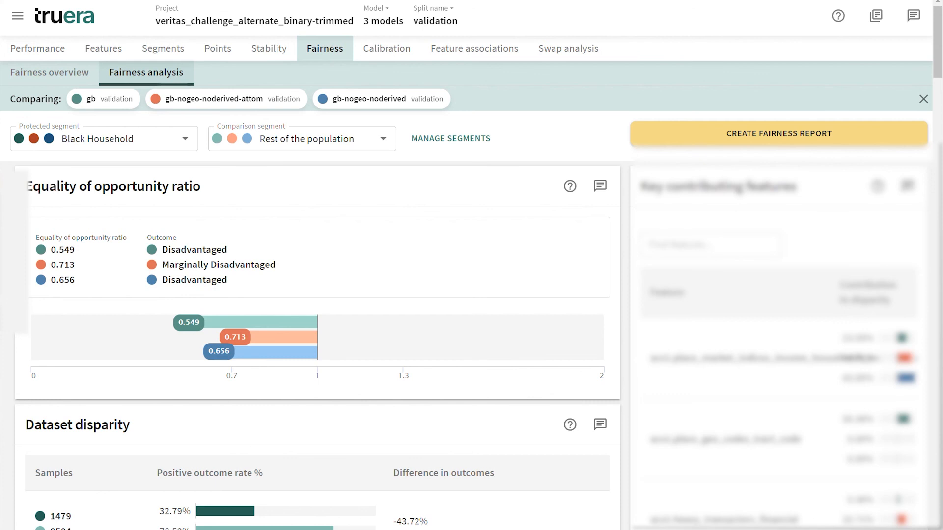
Step: Show Black Household segment AUCs across the three models: 0.839, 0.853 and 0.813
left_click(163, 48)
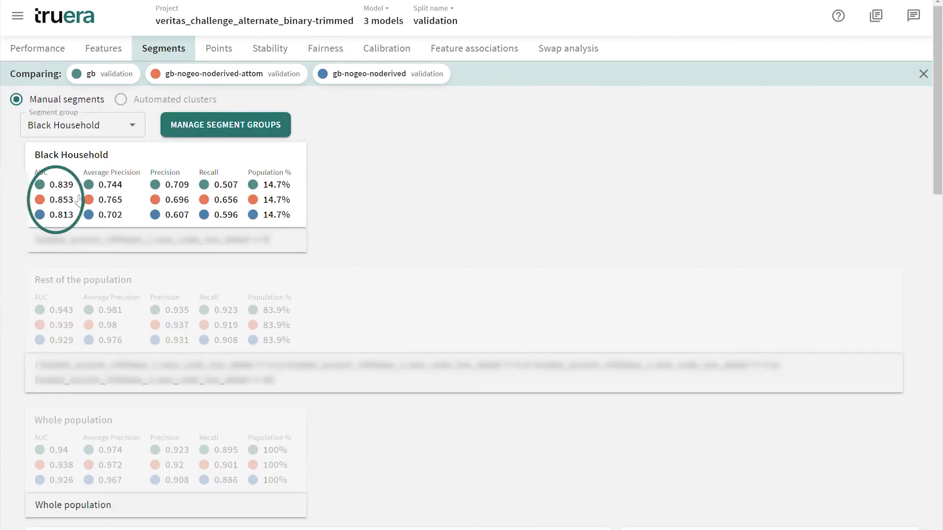
mouse_move(74, 195)
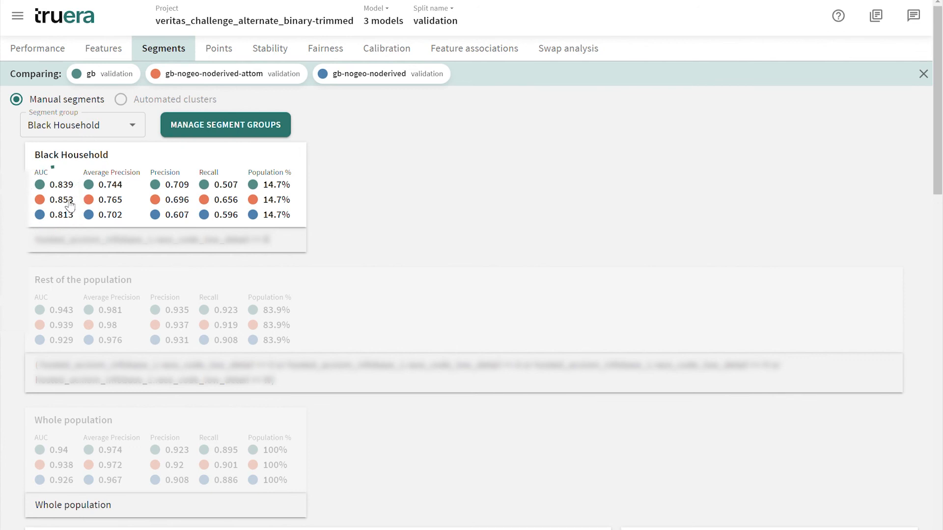
mouse_move(83, 332)
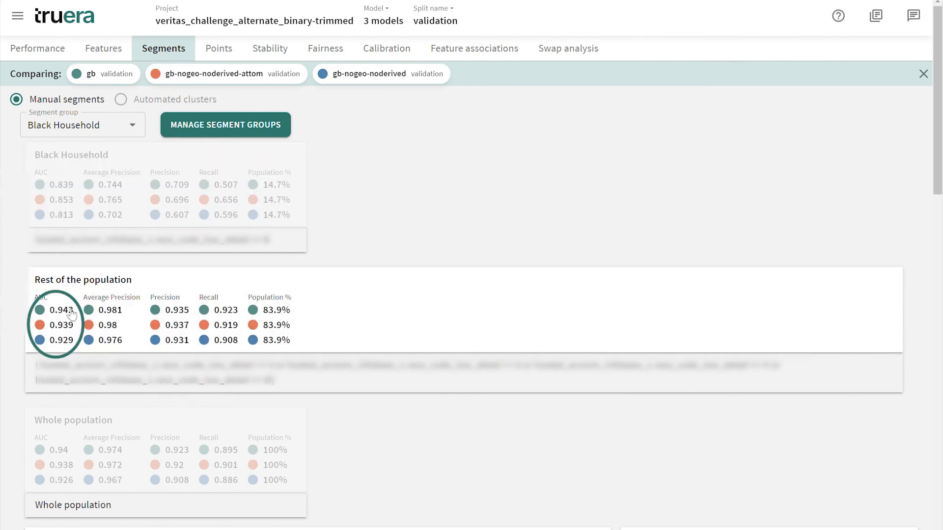
mouse_move(71, 335)
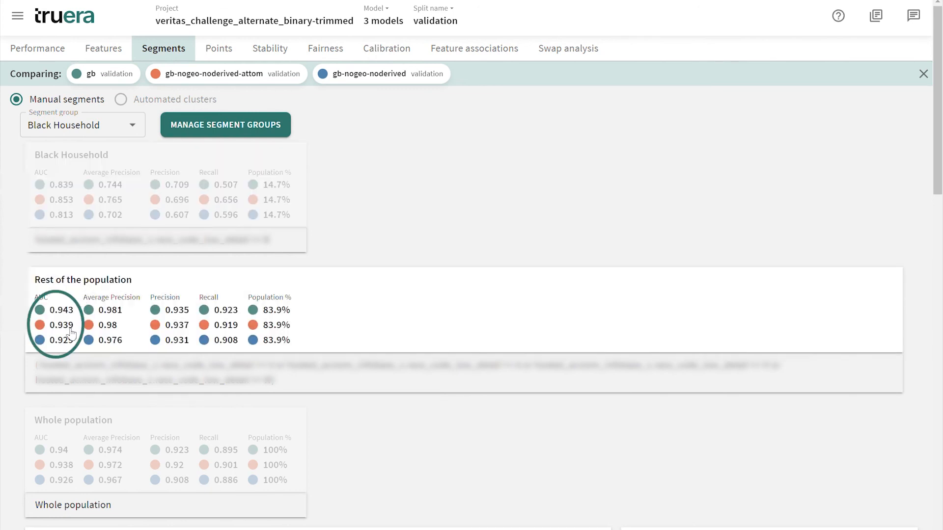